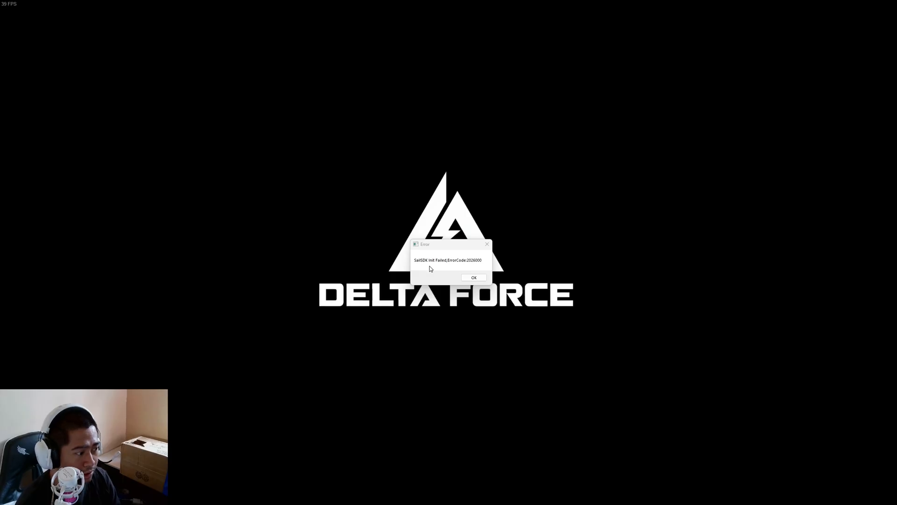
mouse_move(451, 266)
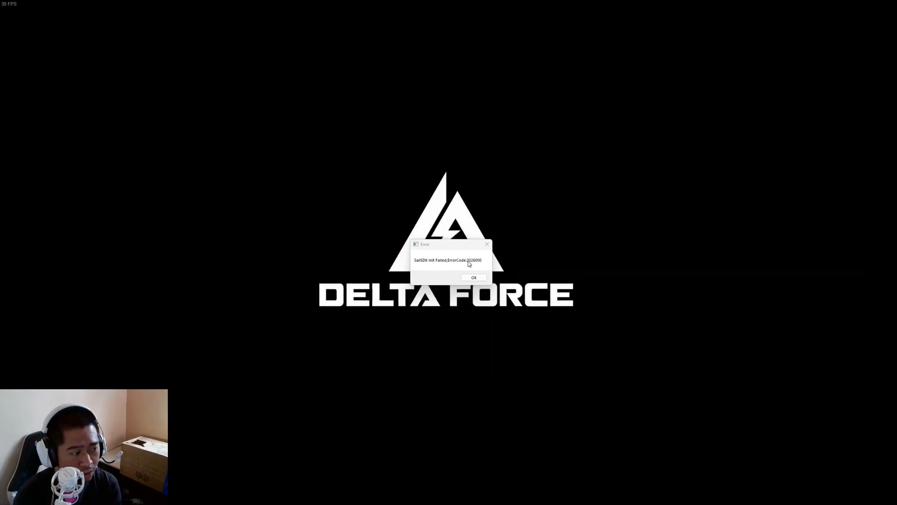
mouse_move(473, 263)
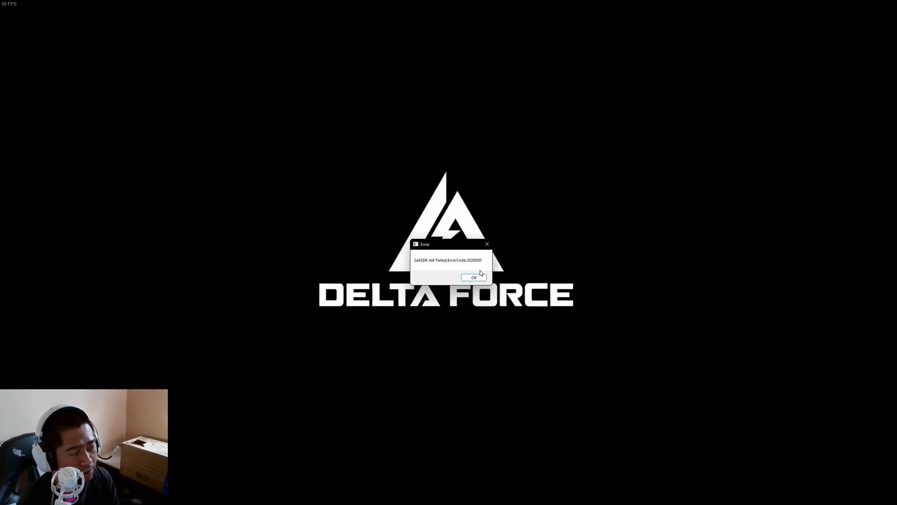
Dismiss the SafeSDK init error and force-exit the Delta Force launcher from the system tray
click(472, 277)
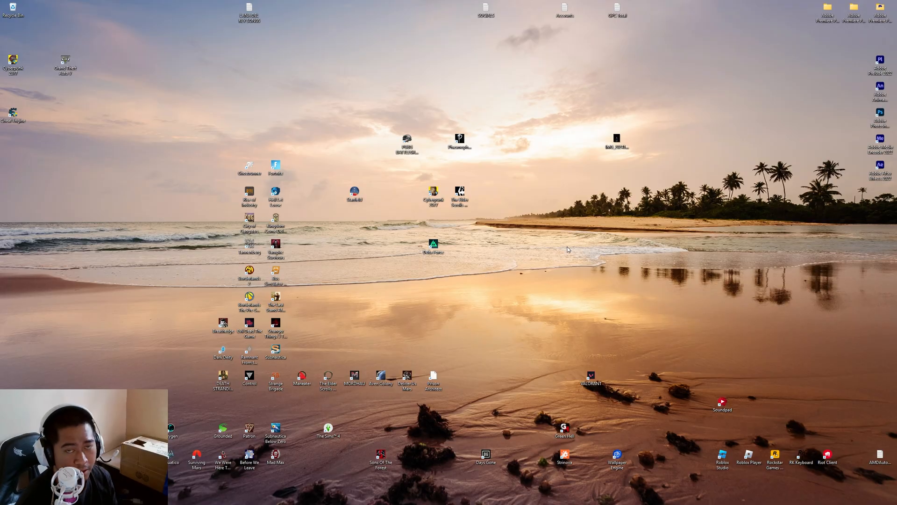
click(807, 496)
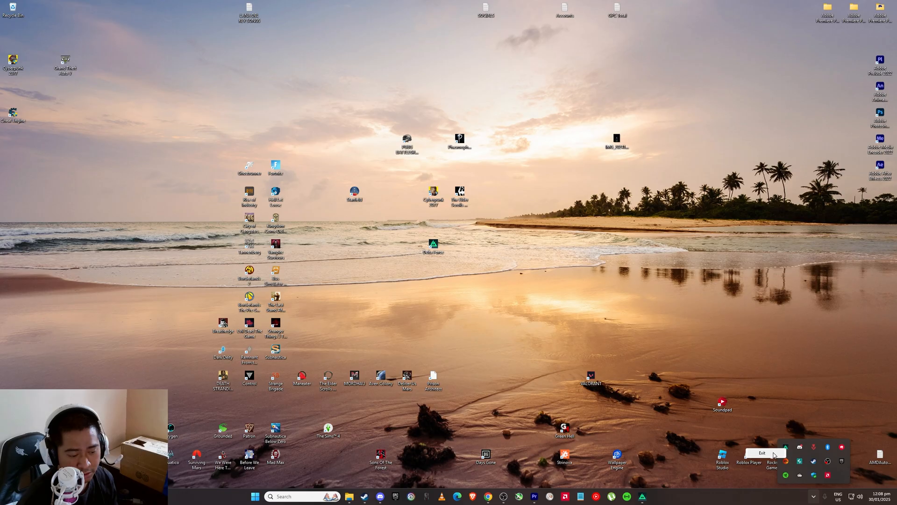
click(761, 452)
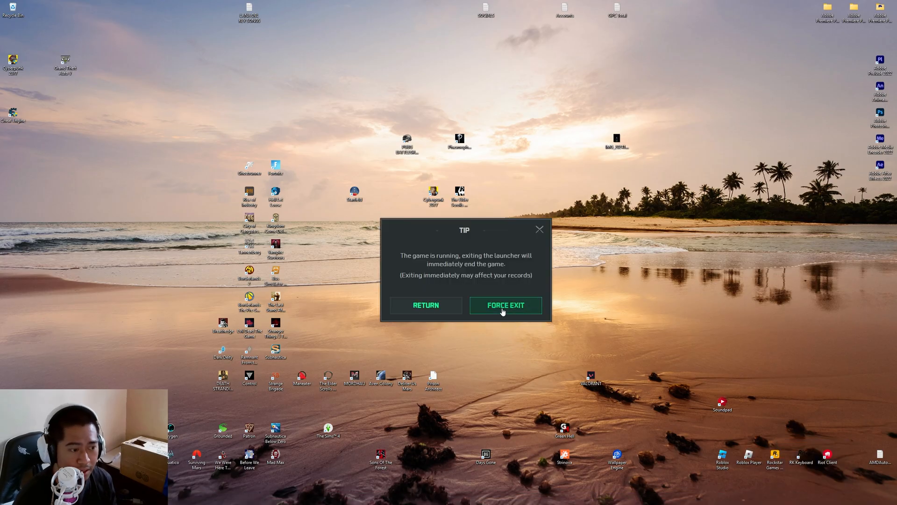
click(505, 305)
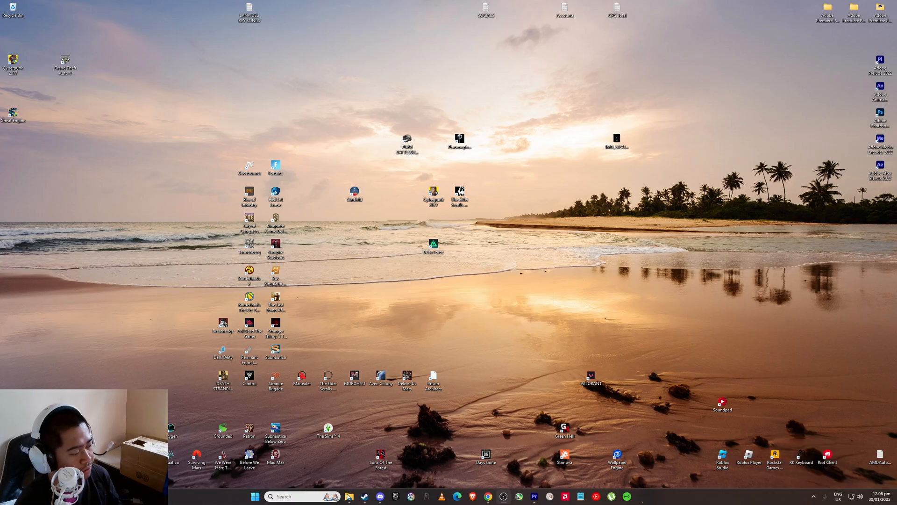
Browse drive C to Program Files (x86) > Steam > steamapps
click(348, 497)
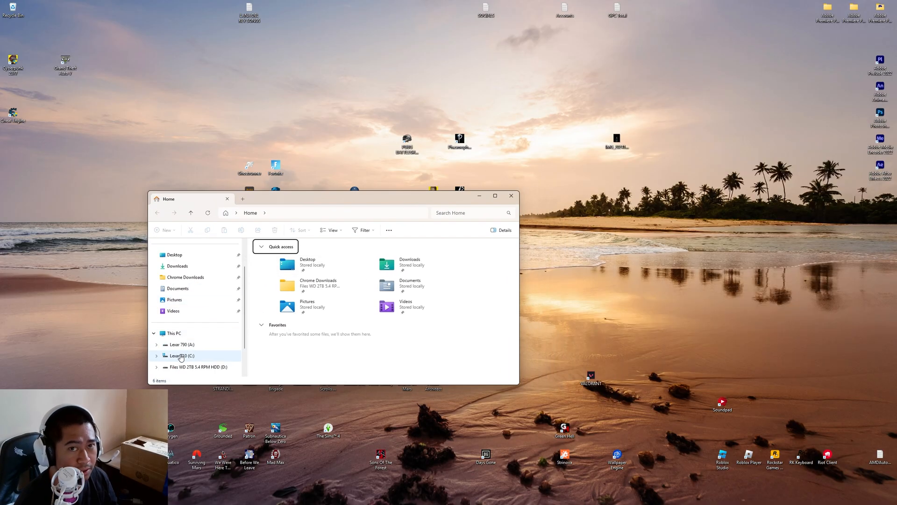
click(181, 355)
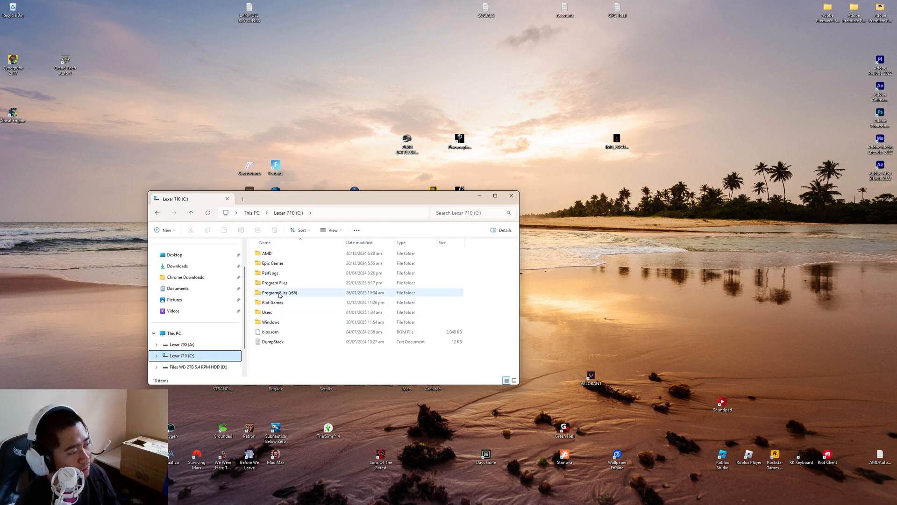
double_click(280, 292)
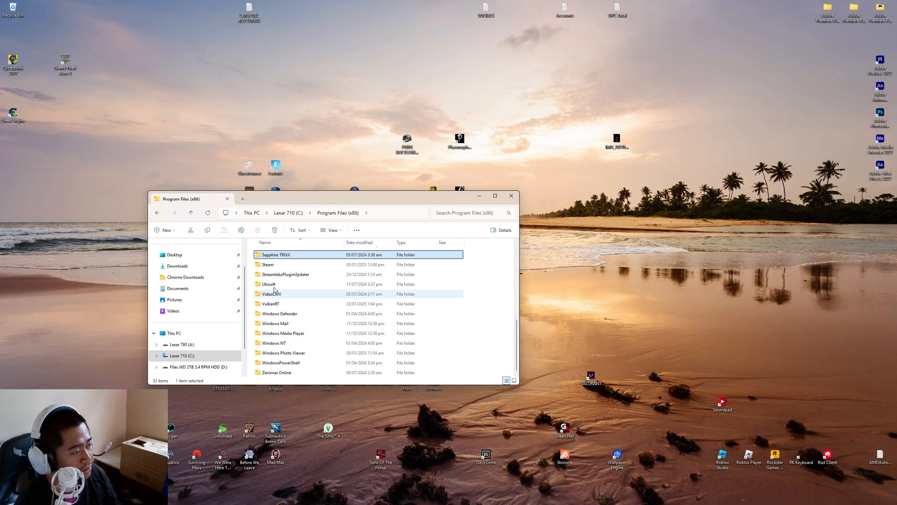
double_click(268, 264)
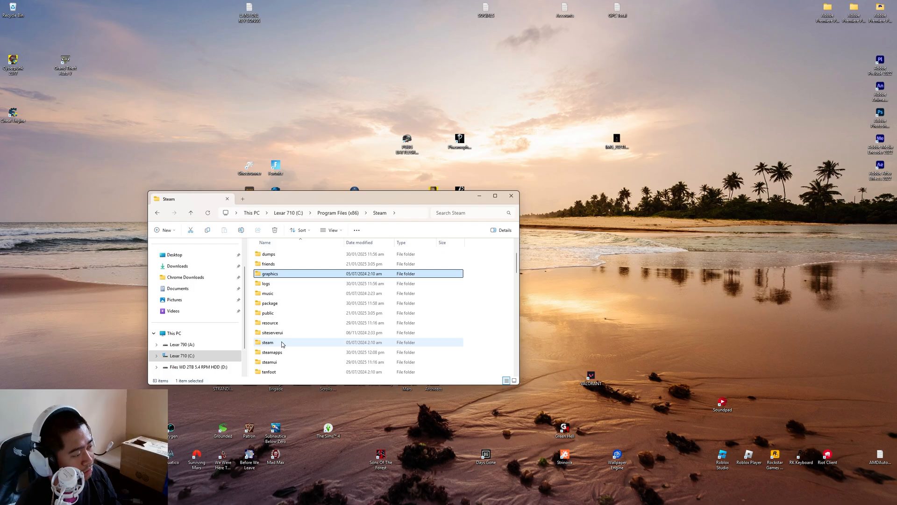
double_click(270, 352)
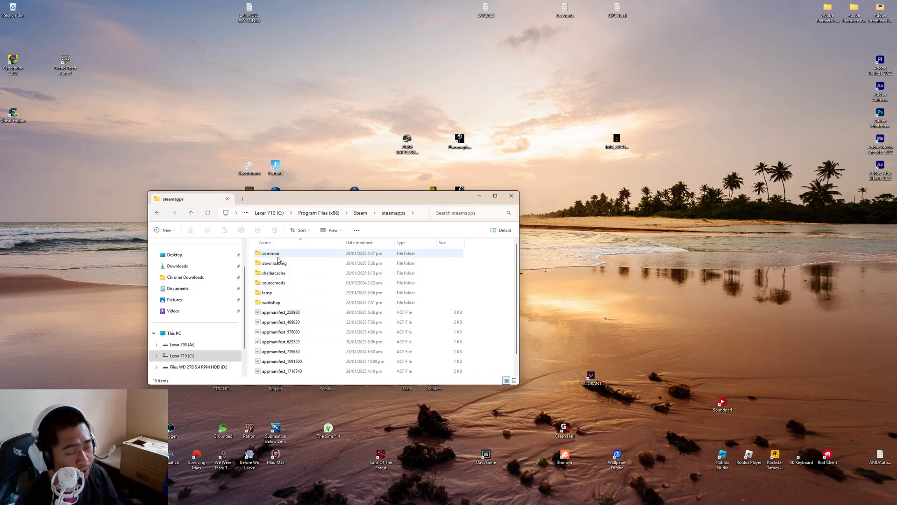
Continue into common > Delta Force > Game and select the DeltaForceClient application
double_click(270, 252)
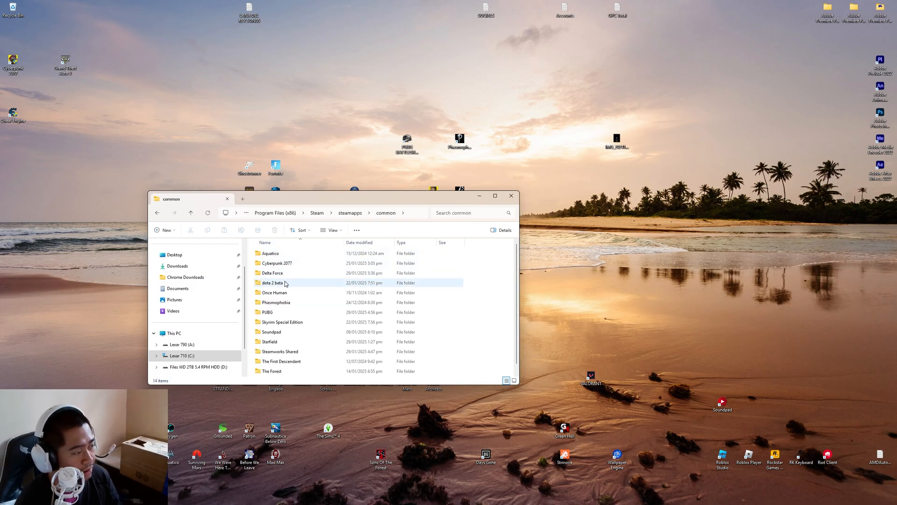
double_click(272, 272)
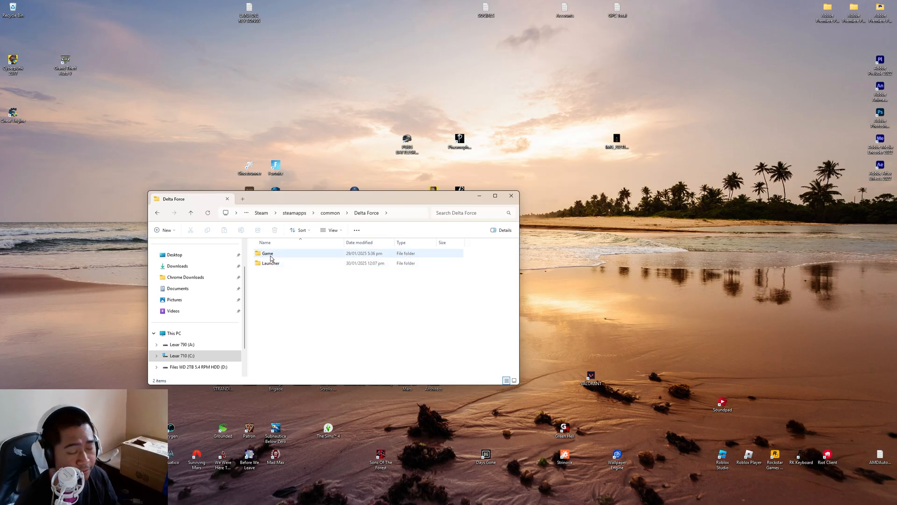
double_click(267, 253)
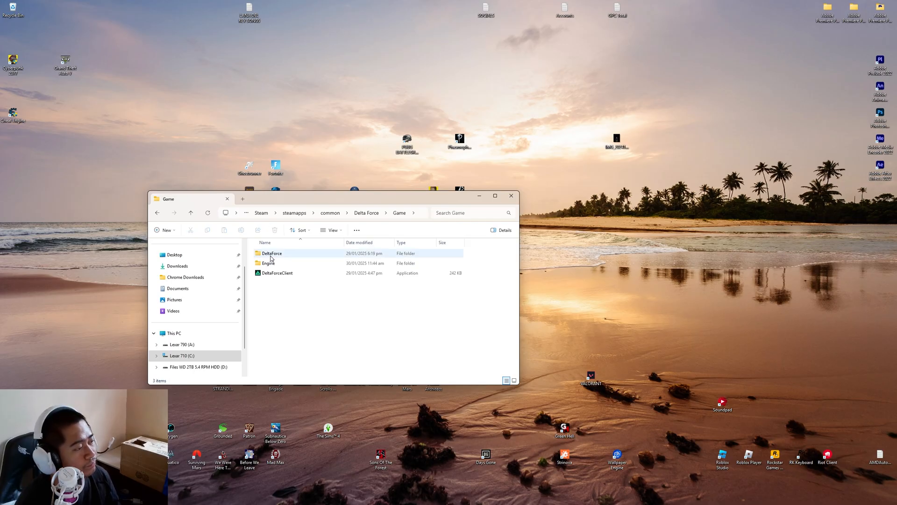
click(276, 272)
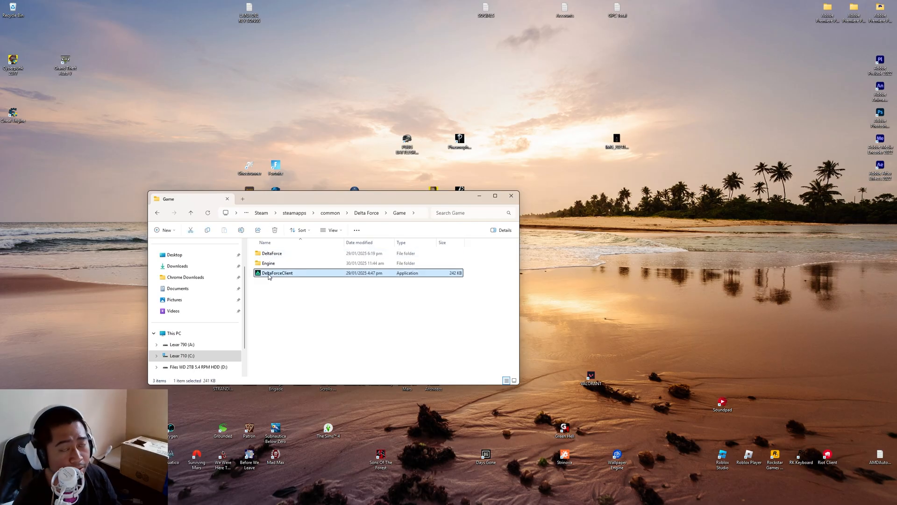
mouse_move(289, 279)
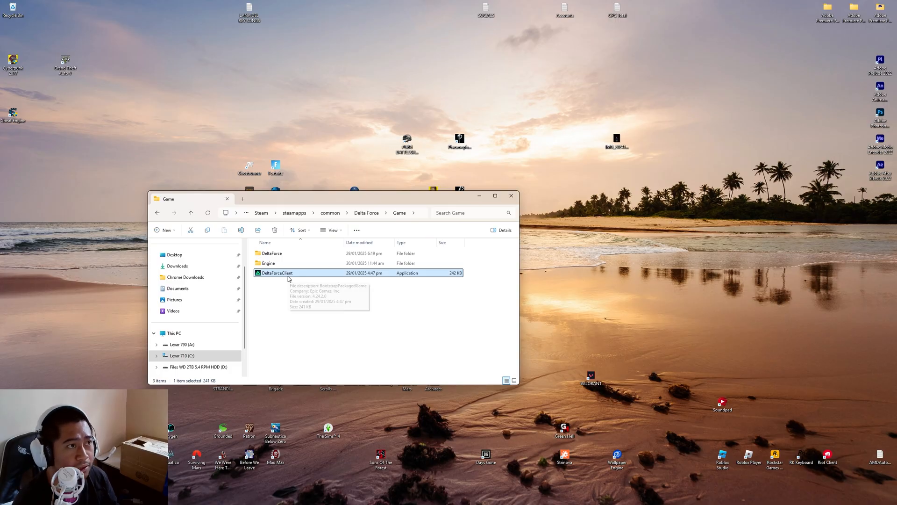
Enable 'Run this program as an administrator' in DeltaForceClient's Compatibility properties
right_click(276, 272)
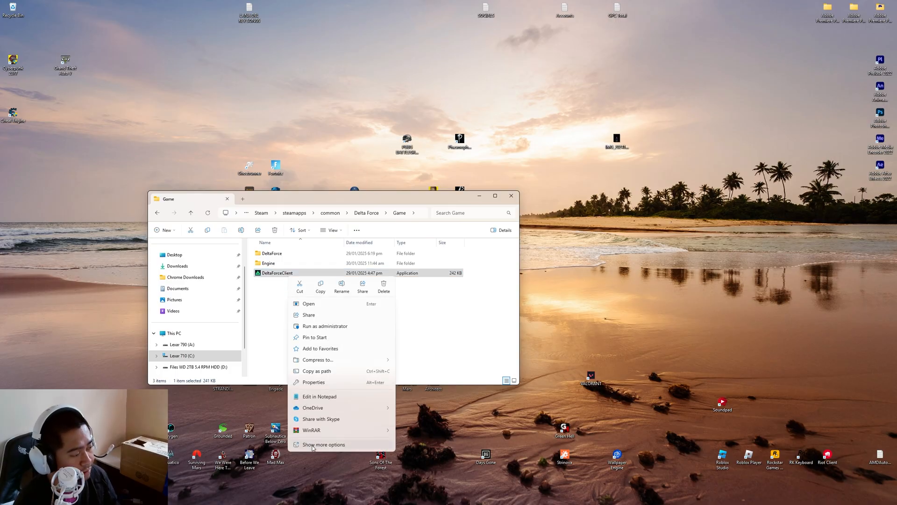
click(313, 382)
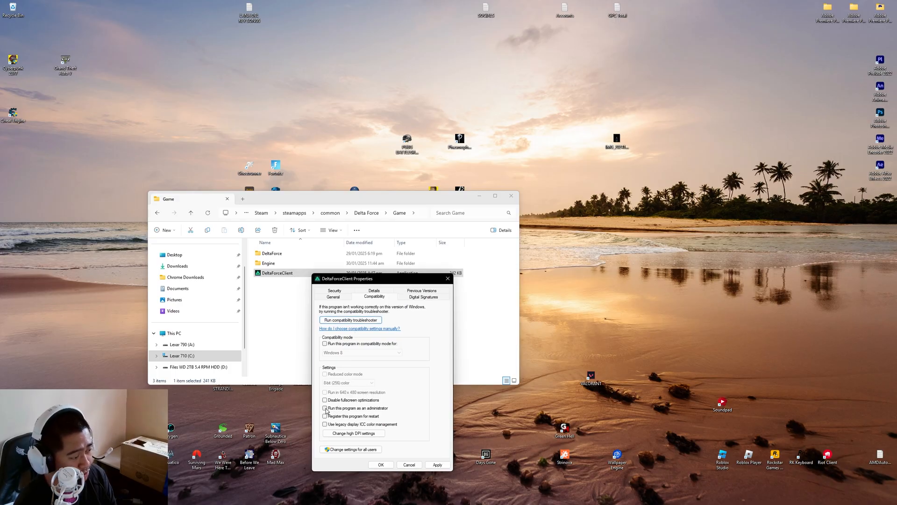
click(326, 408)
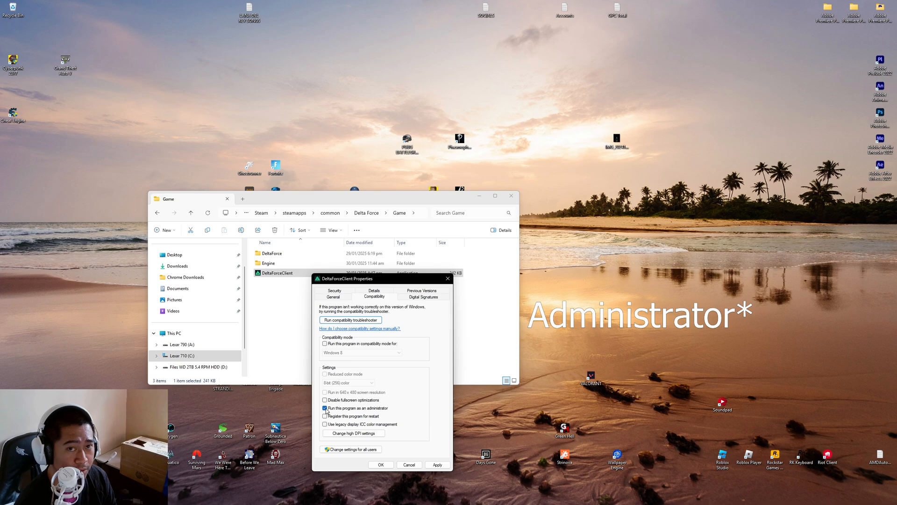
click(438, 464)
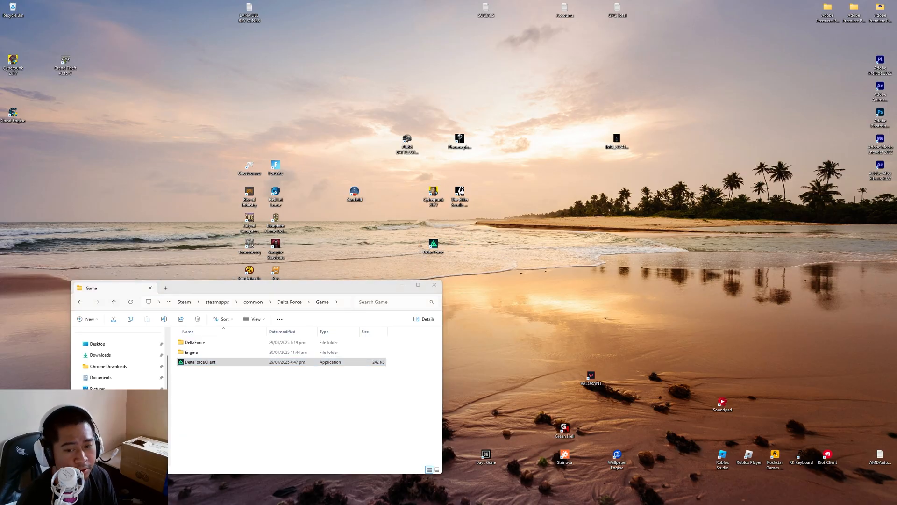
Relaunch DeltaForceClient as administrator and start the game from the launcher into its intro screens
double_click(199, 361)
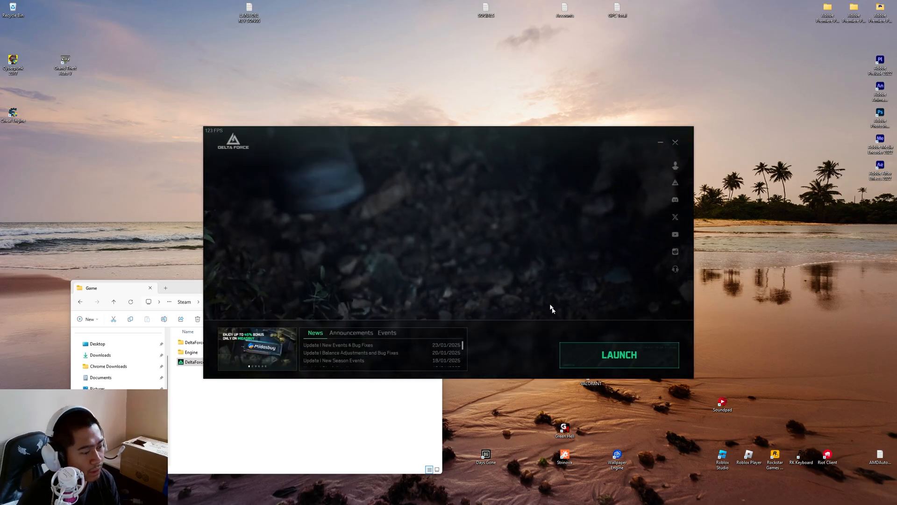
click(674, 142)
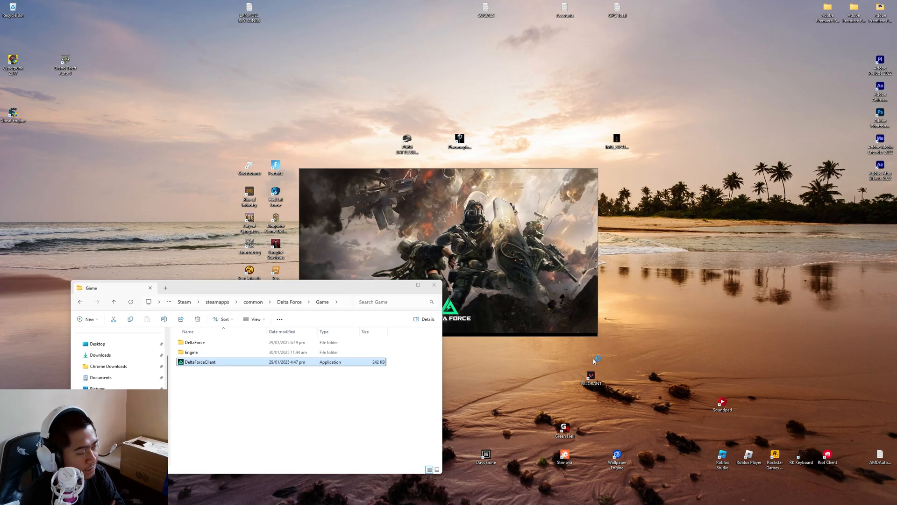
double_click(199, 362)
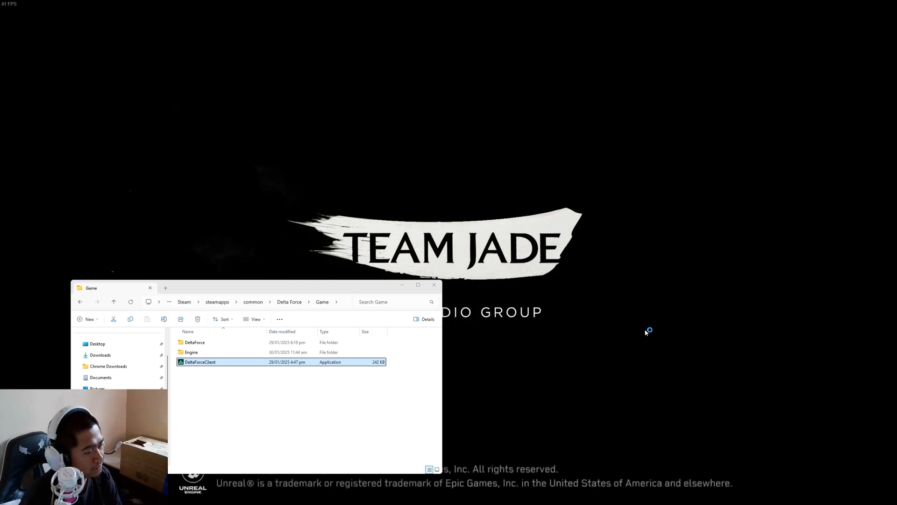
double_click(200, 362)
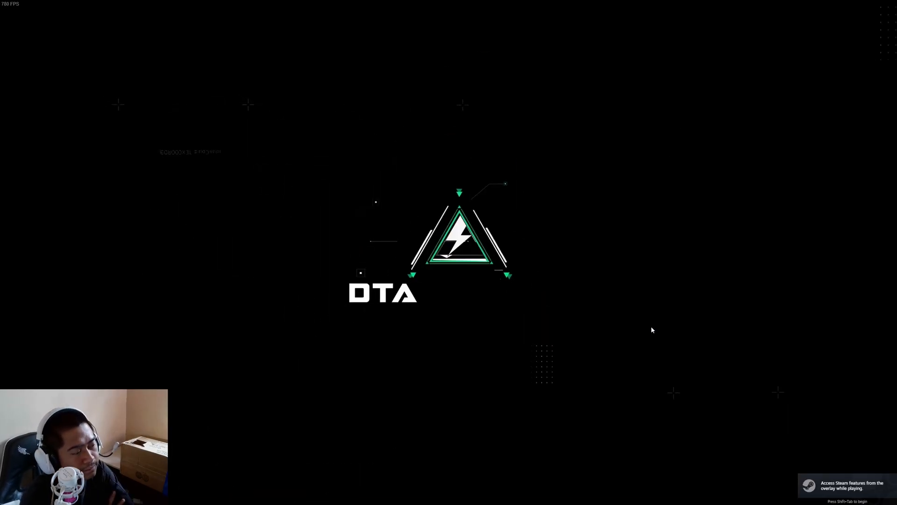